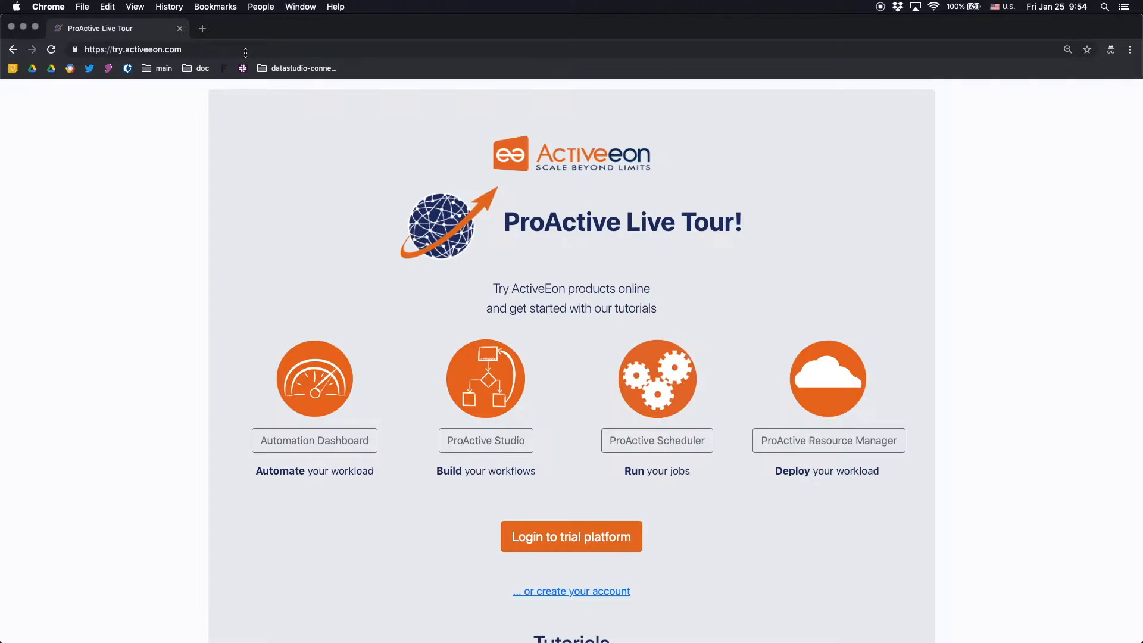
Step: Open ProActive Studio from the tour page and connect with the user credentials
click(485, 440)
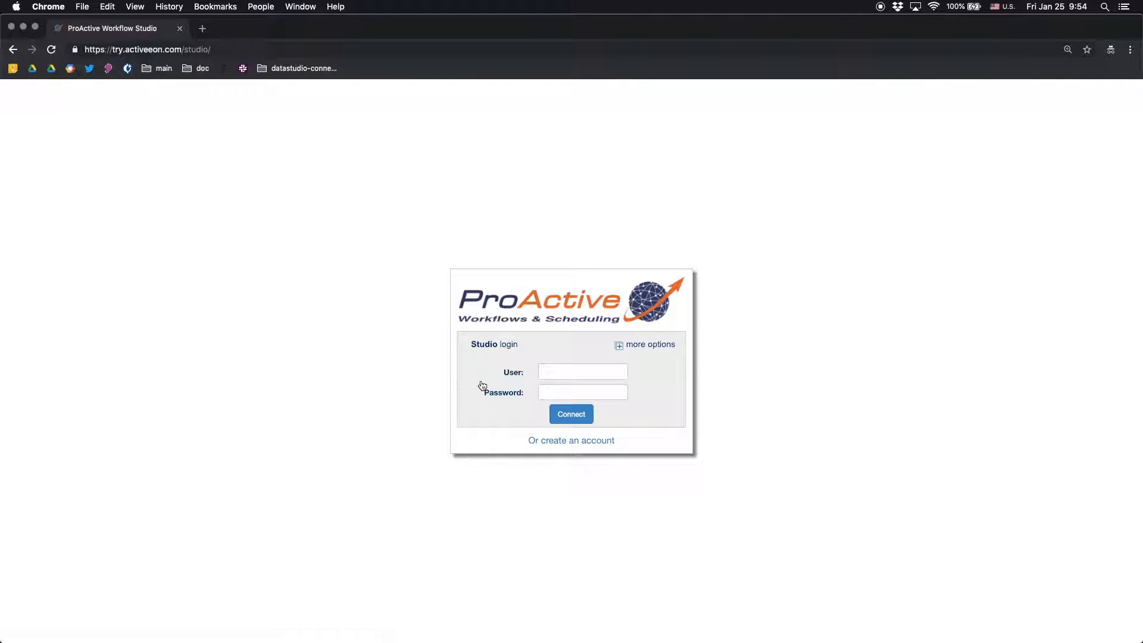
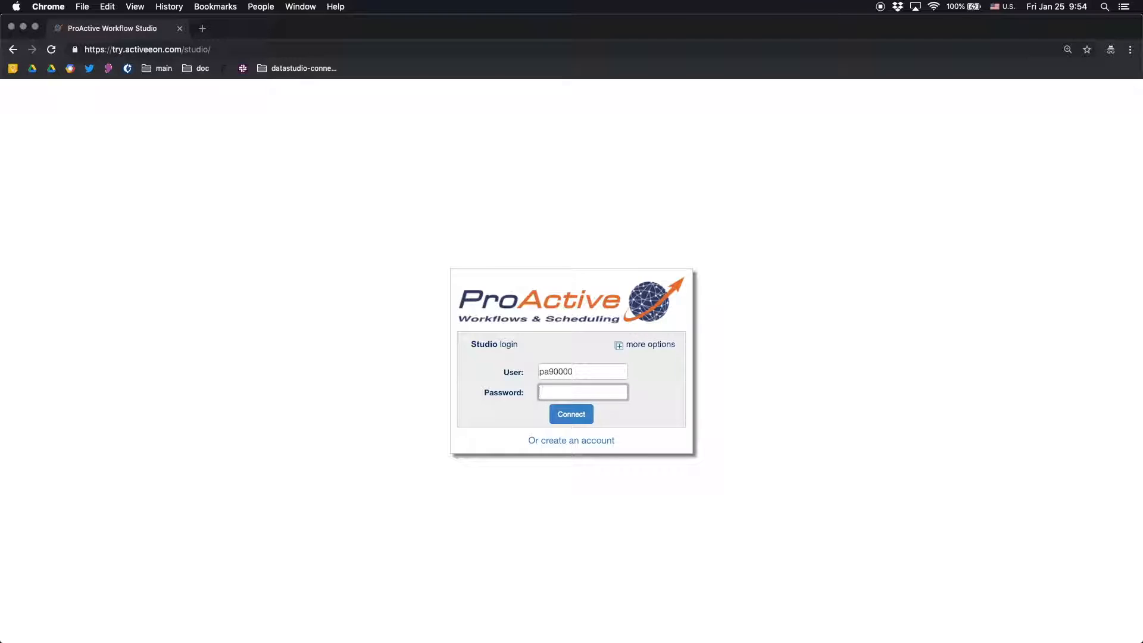
click(570, 413)
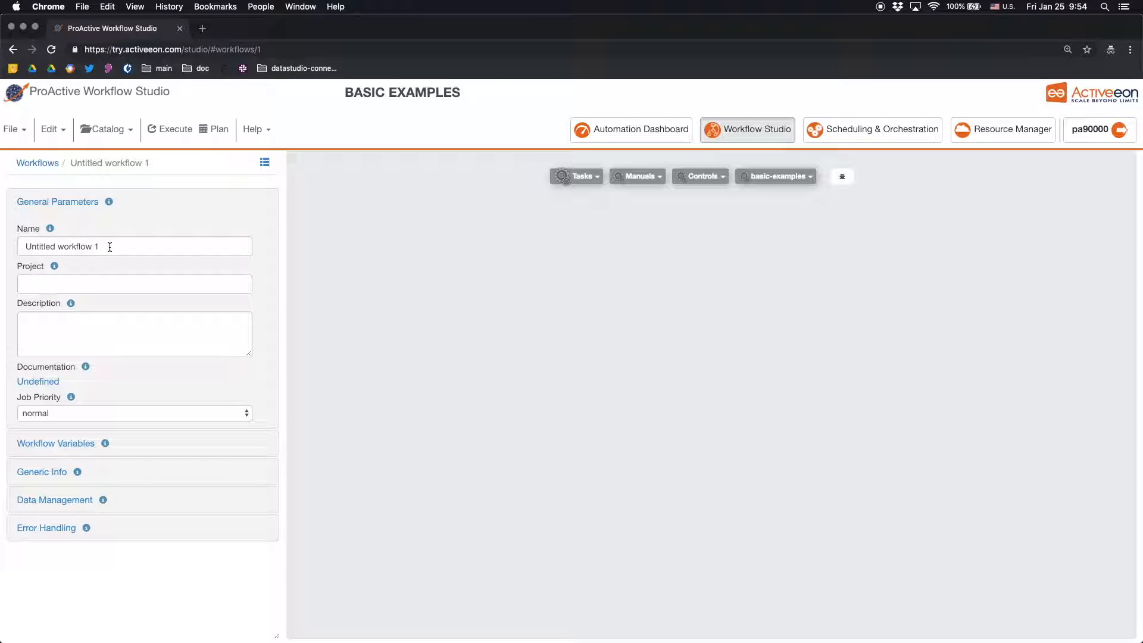
Step: Name the workflow 'my first workflow' and drag JavaScript and other language tasks onto the canvas, linked
text(my first workflow)
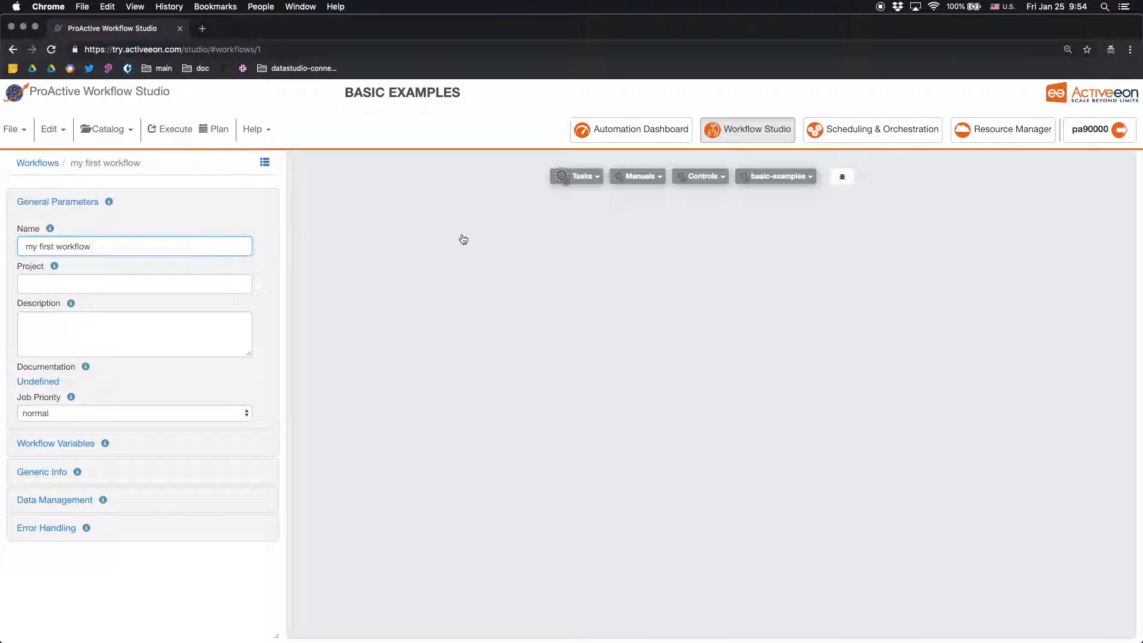
click(575, 176)
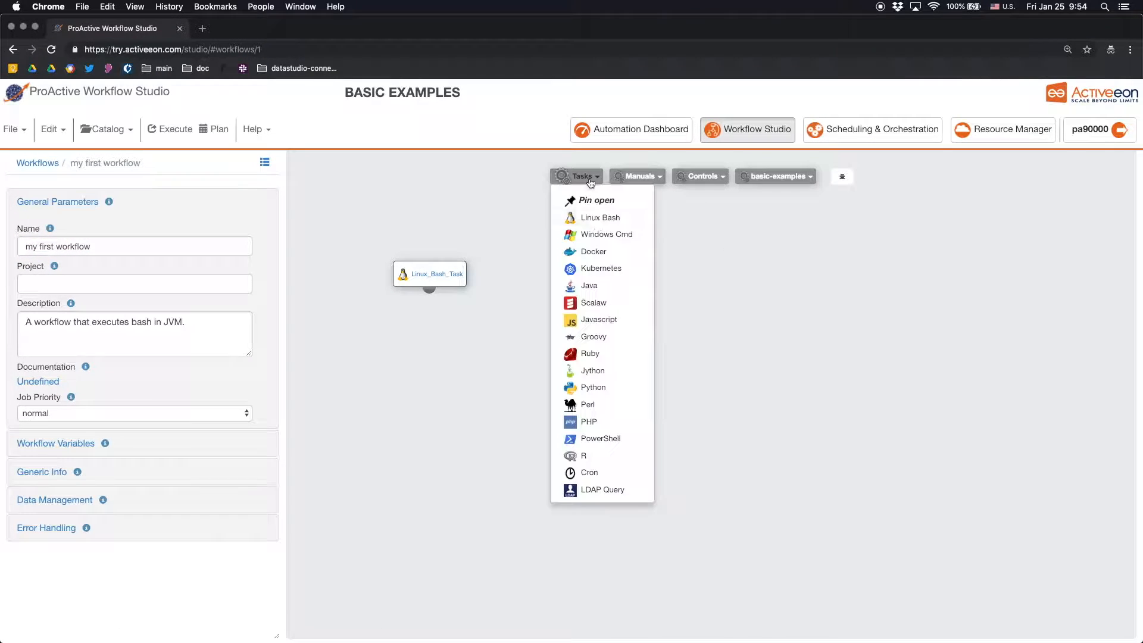
drag(599, 319, 418, 401)
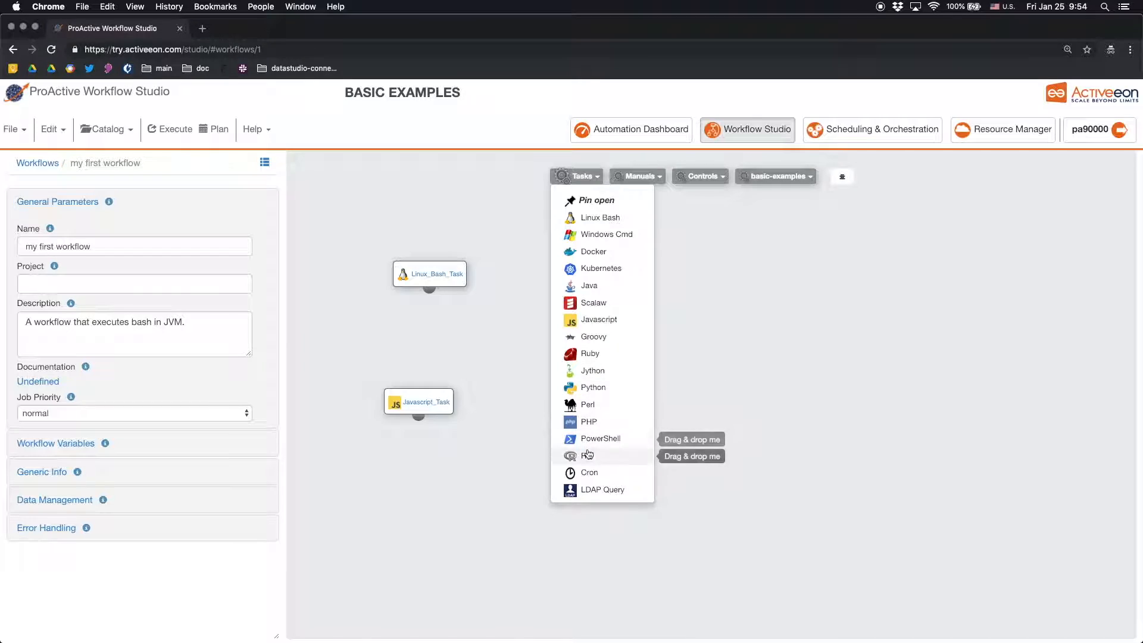
drag(583, 456, 745, 365)
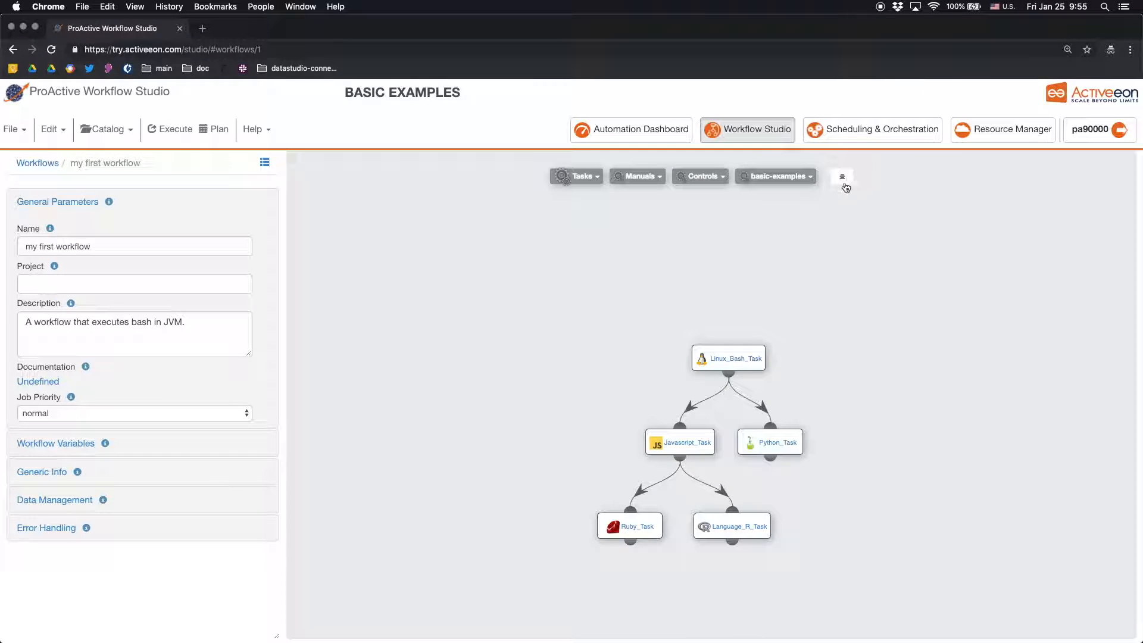
Step: Set the Bash task's name to my_first_task and return to the workflow settings
click(729, 358)
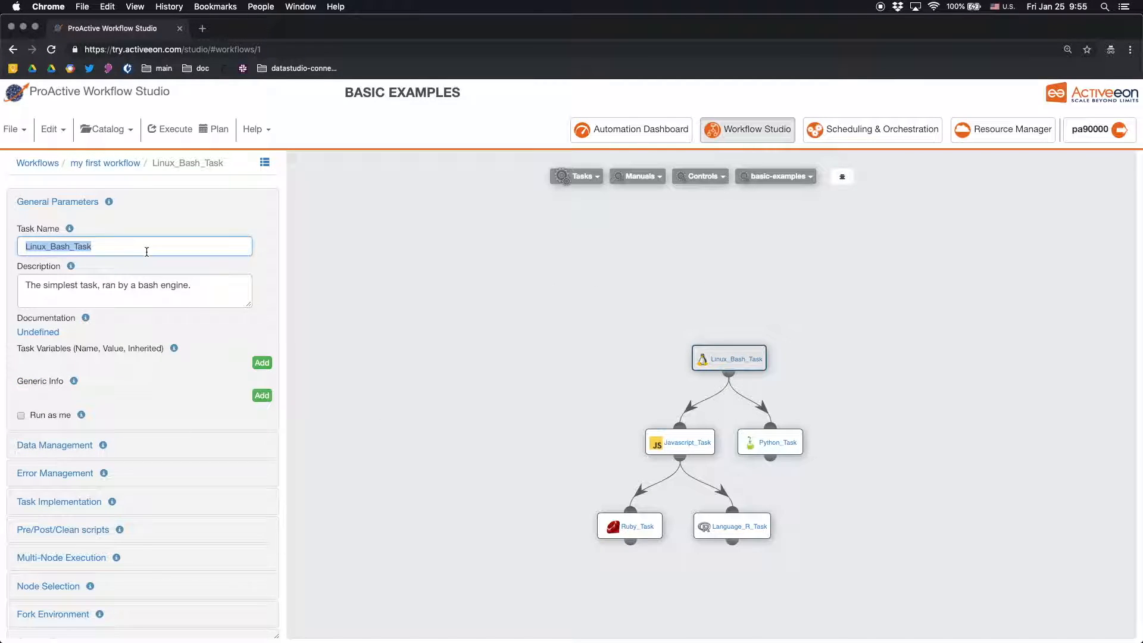
text(my_first_task)
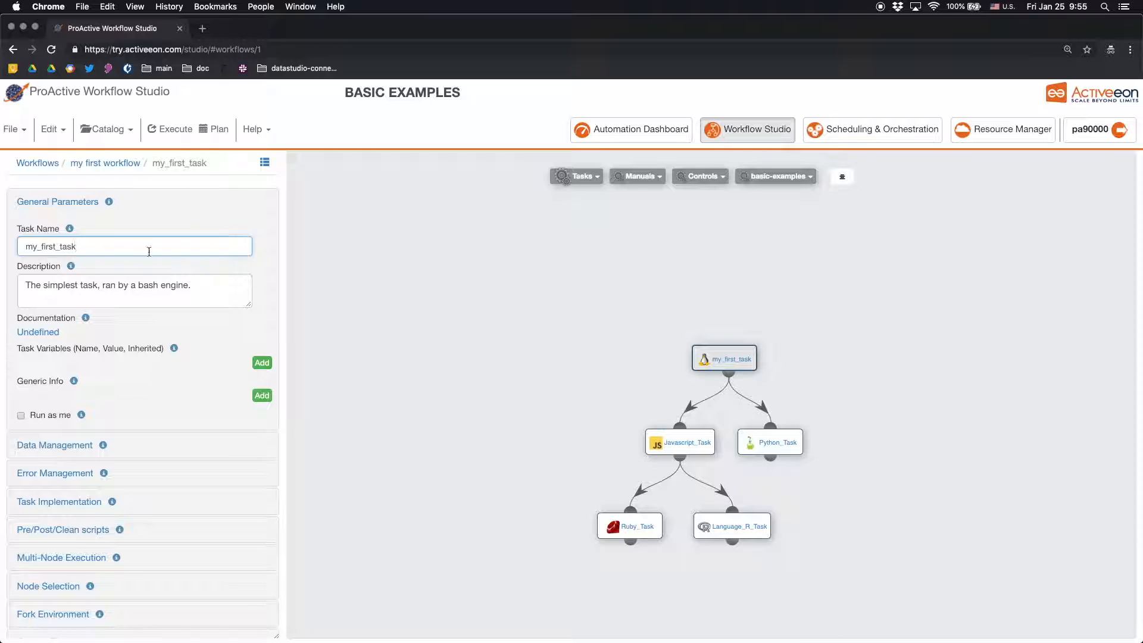
click(680, 442)
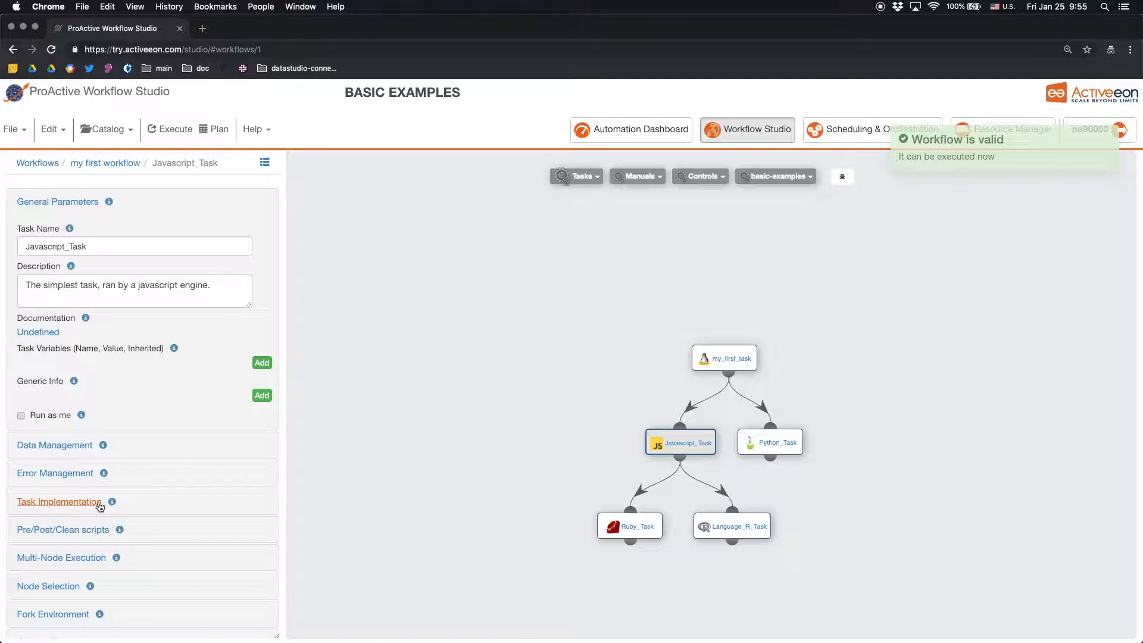
click(58, 501)
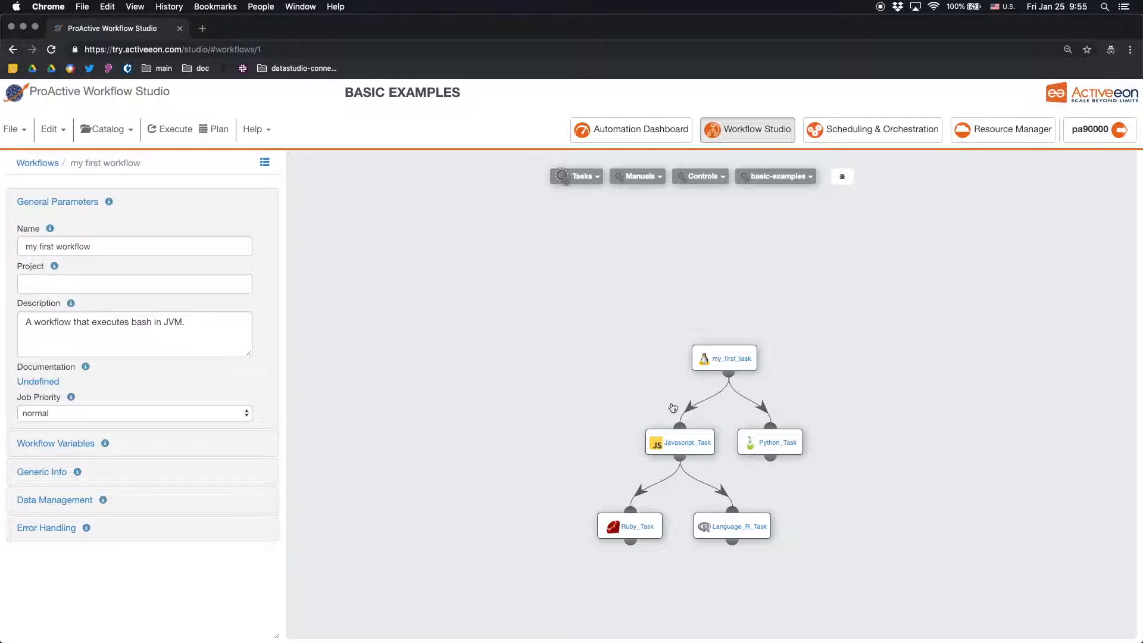
Step: Execute the workflow as a job and follow the 'Job submitted' link to the Scheduler
click(723, 359)
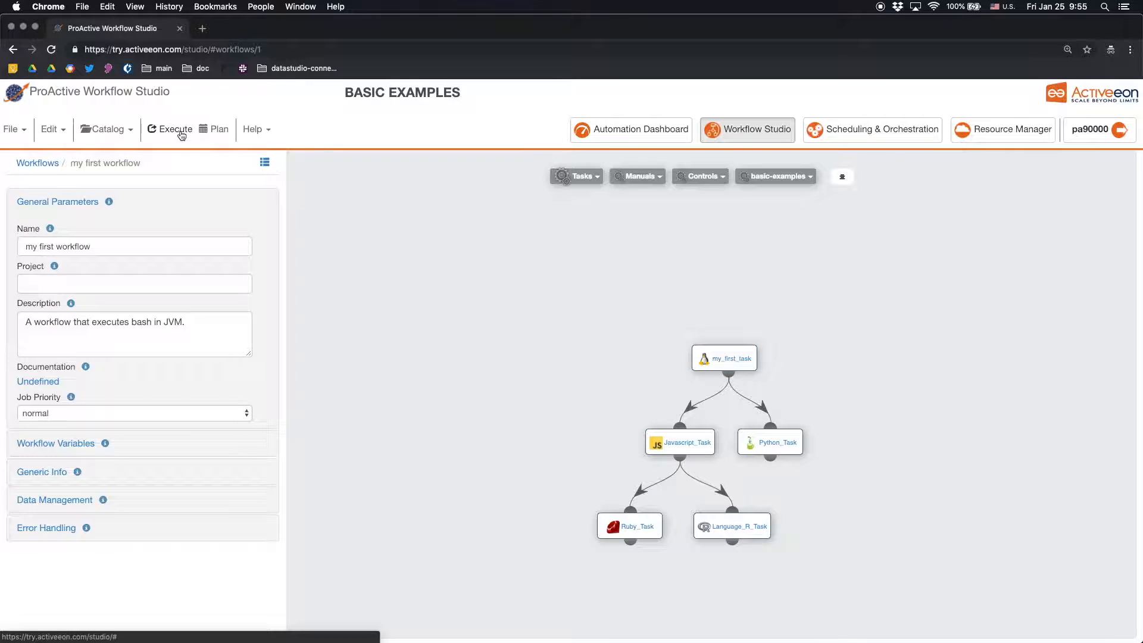
click(173, 128)
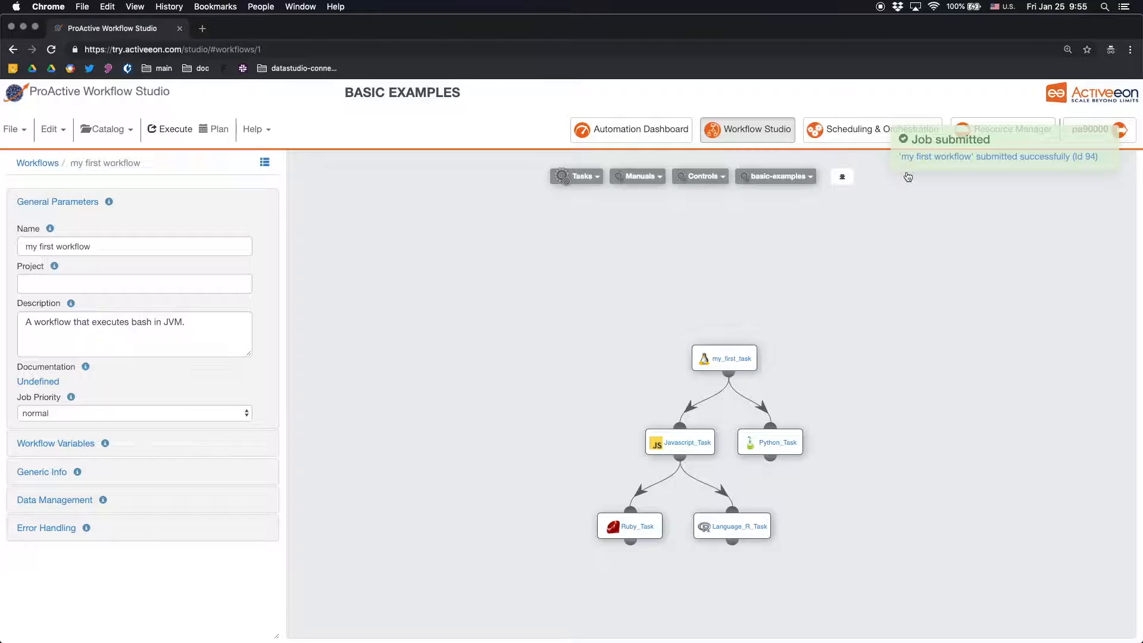
click(863, 122)
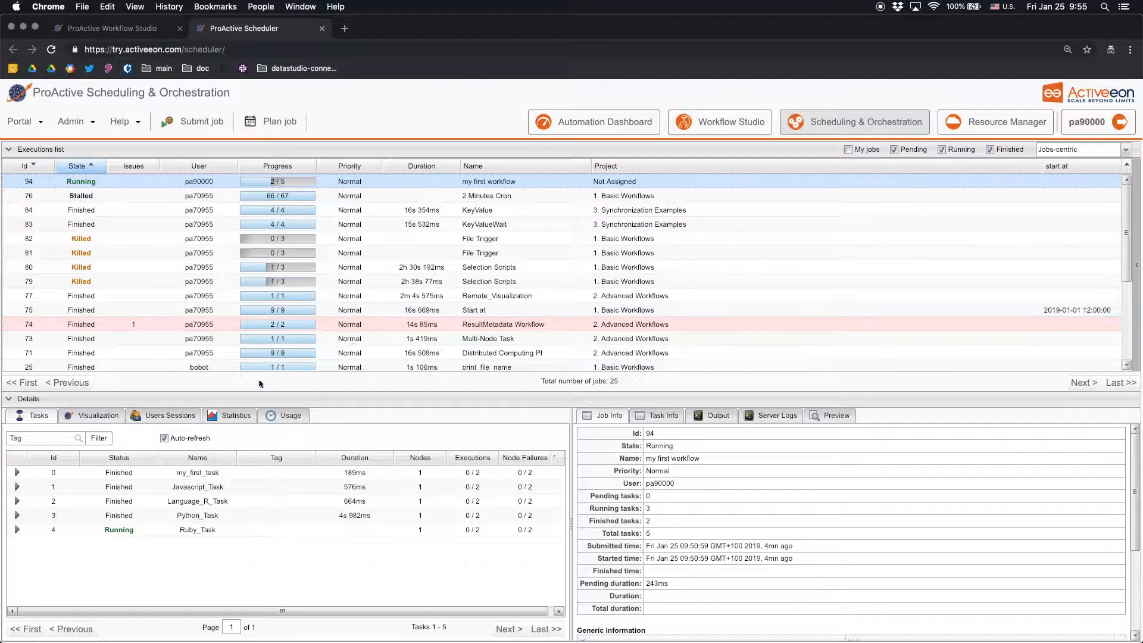
Step: Review job 94's task graph in Visualization and its log in the Output view
click(95, 415)
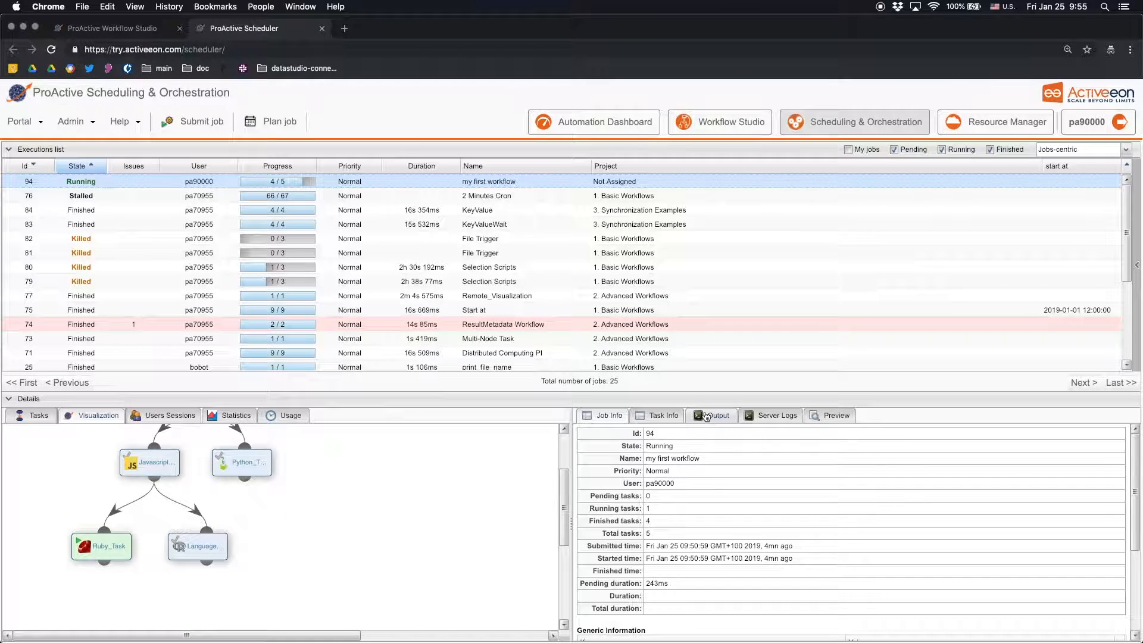
click(716, 416)
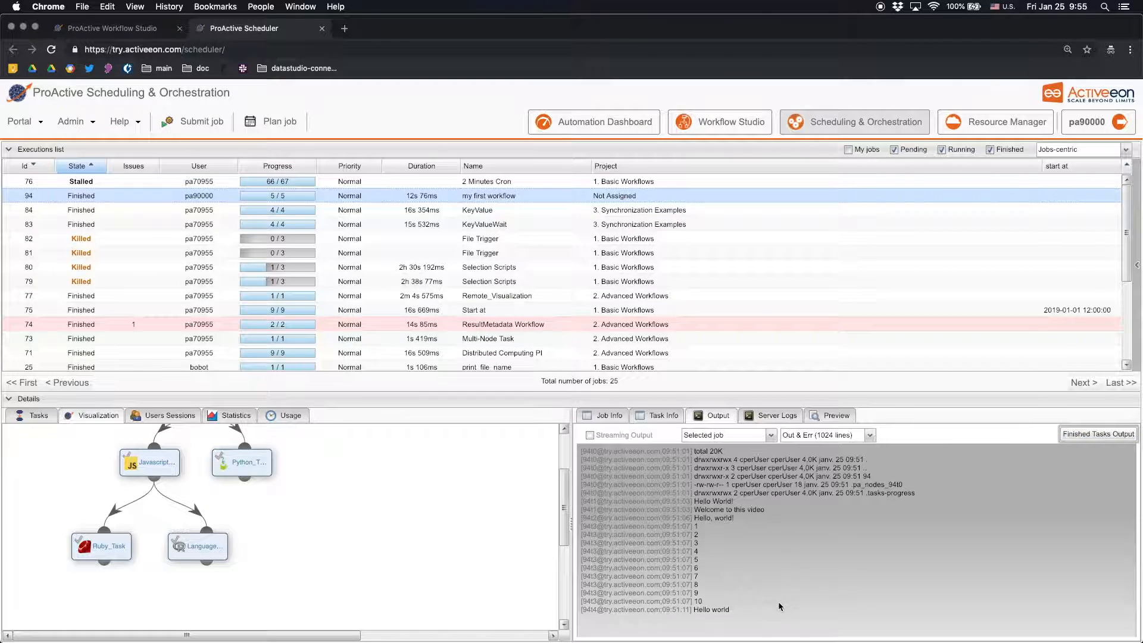
double_click(729, 509)
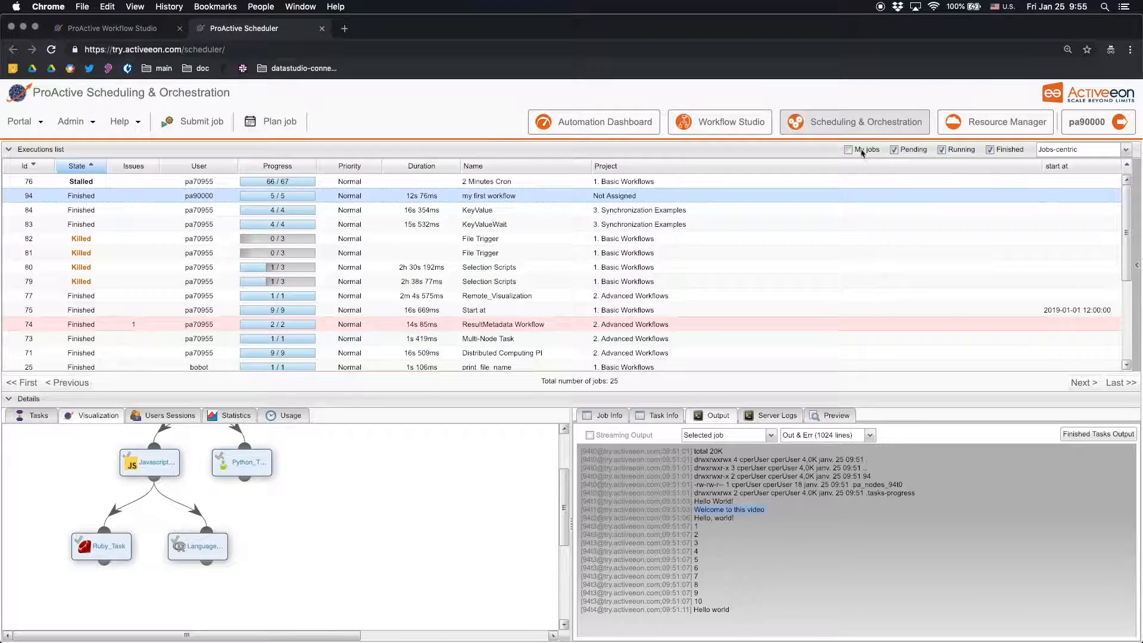
Step: Filter the job list to My jobs and switch to the Resource Manager
click(848, 150)
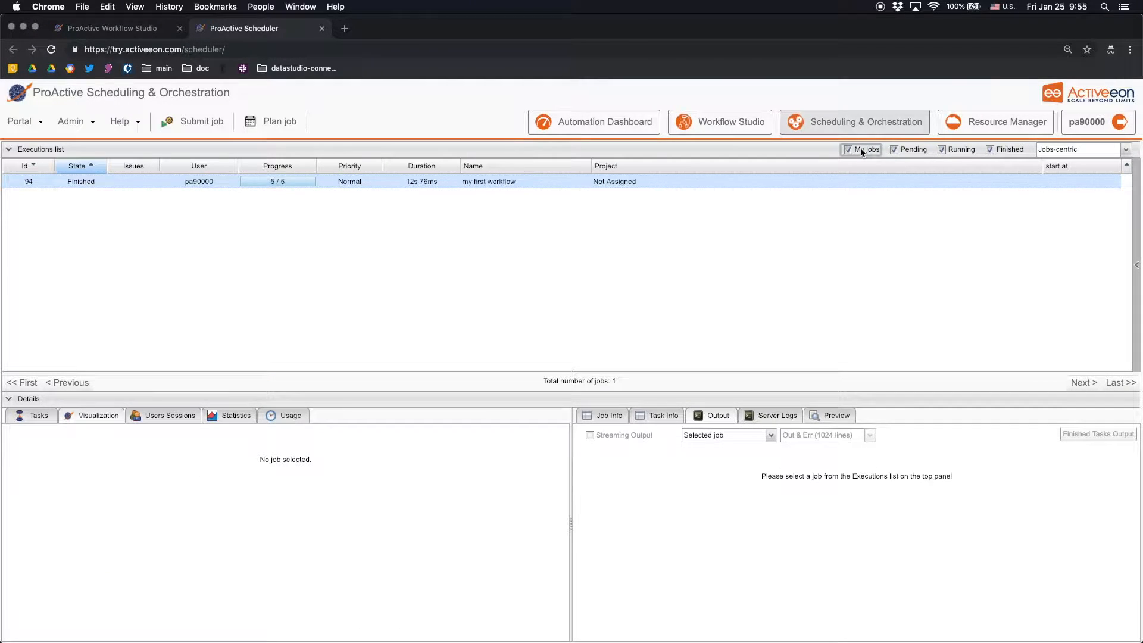
mouse_move(830, 303)
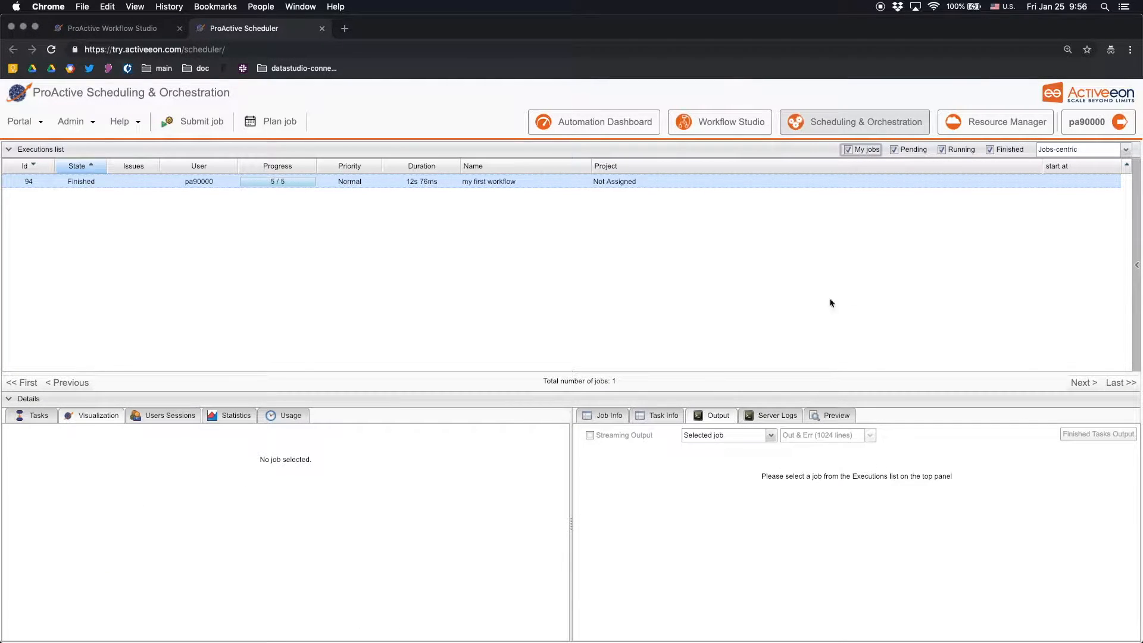
click(1006, 122)
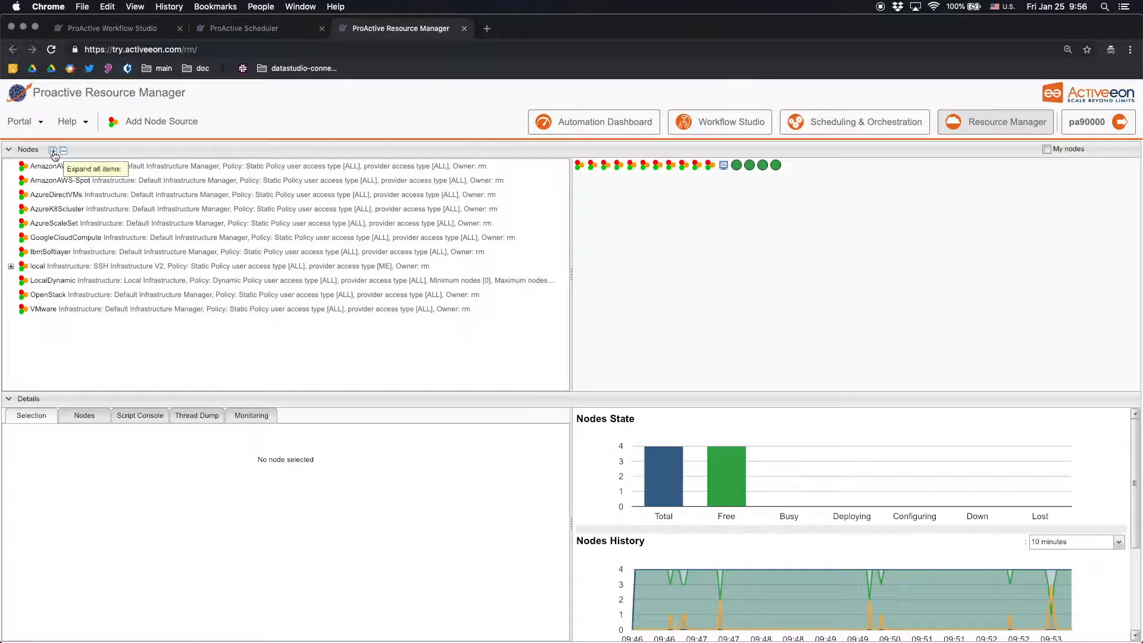
Step: Expand all node sources and display the details of the second local pamr node
click(11, 266)
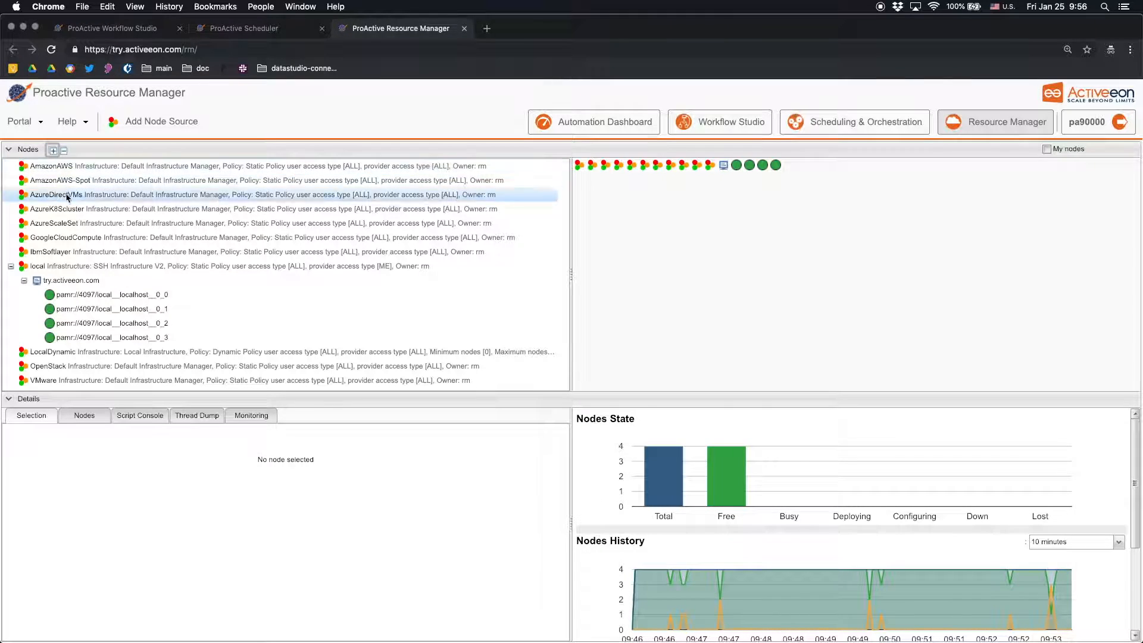
click(109, 308)
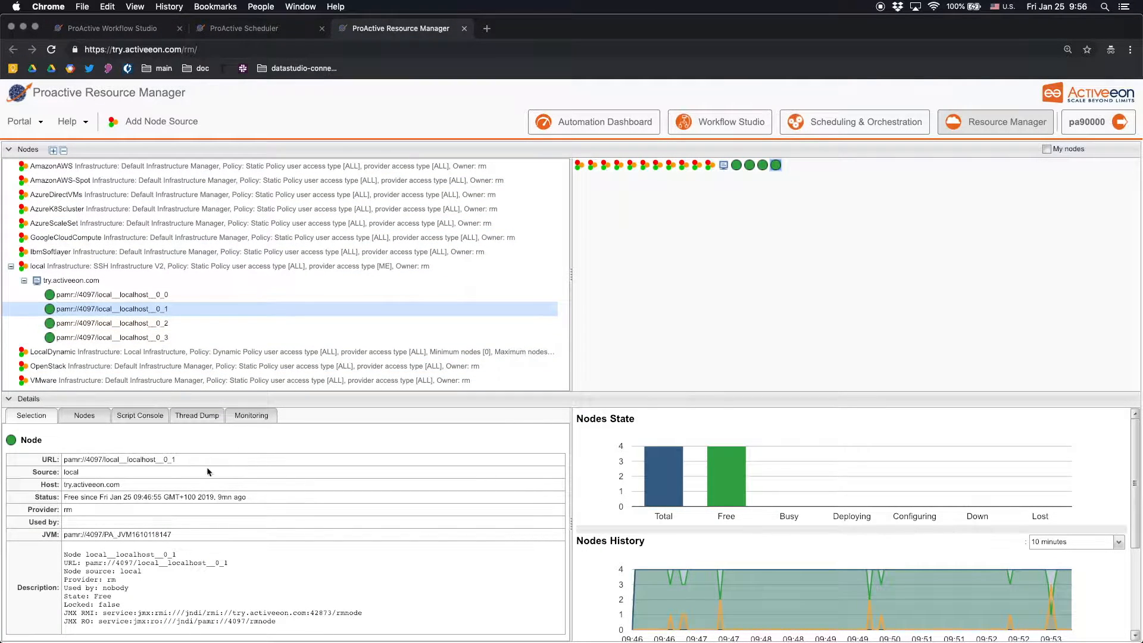